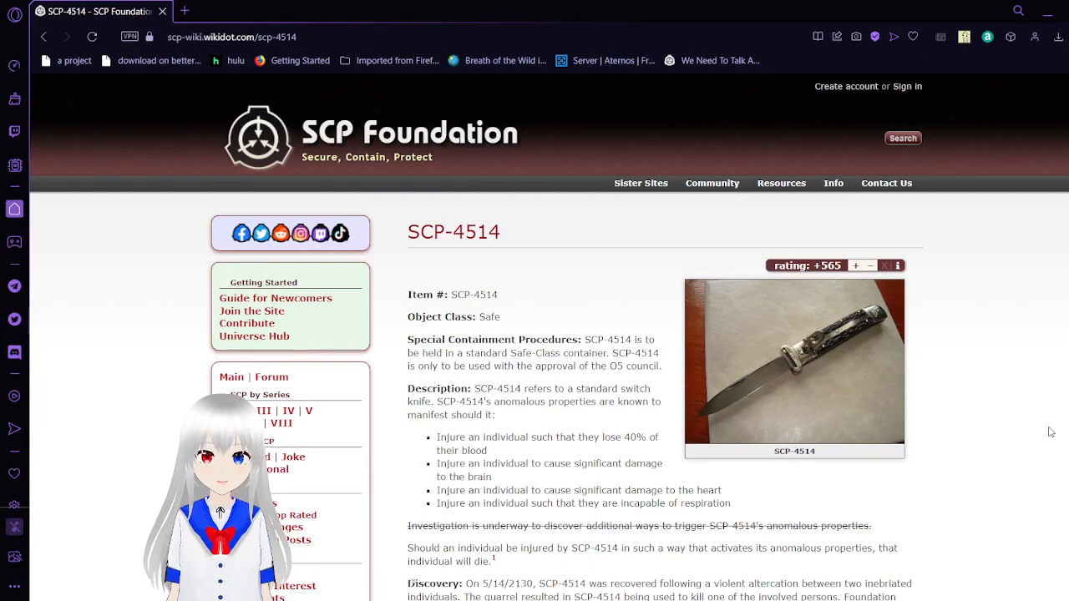
- Scroll the SCP-4514 article past the Description to the Discovery section and first experiment
scroll(down, 3)
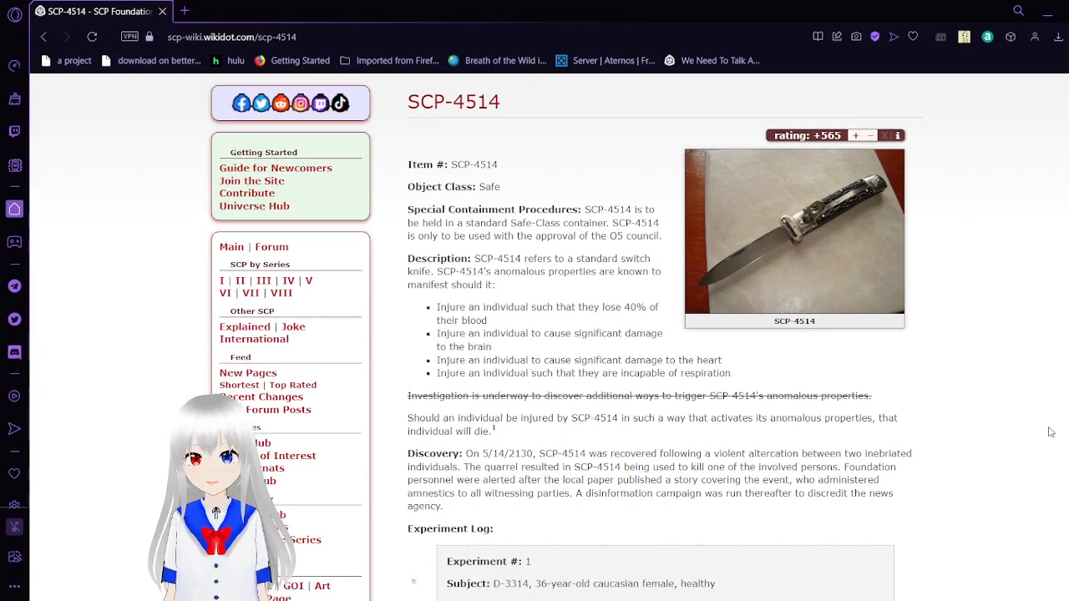
scroll(down, 3)
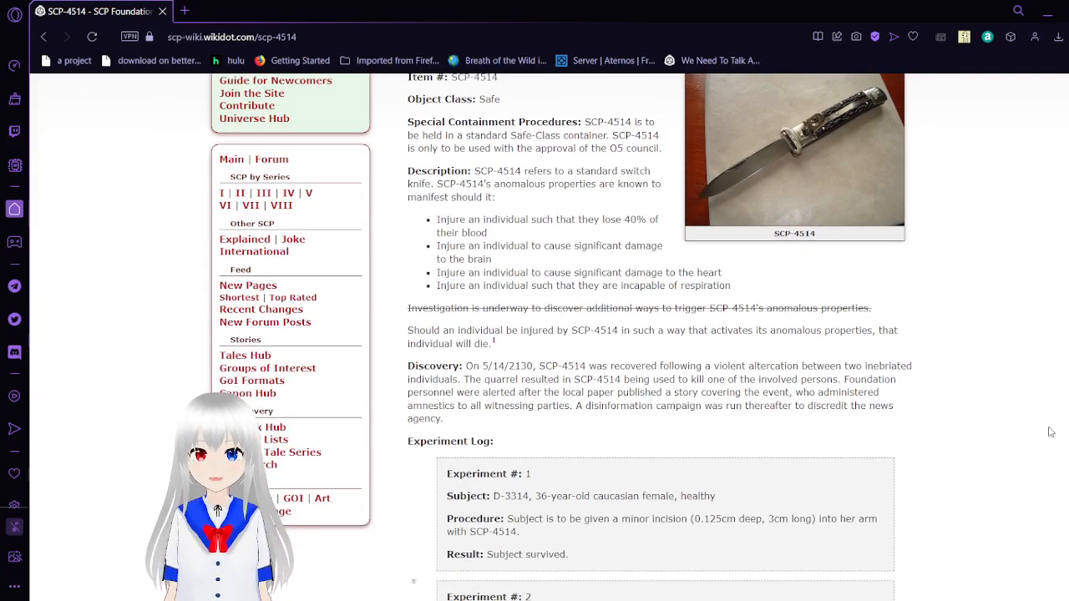
scroll(down, 3)
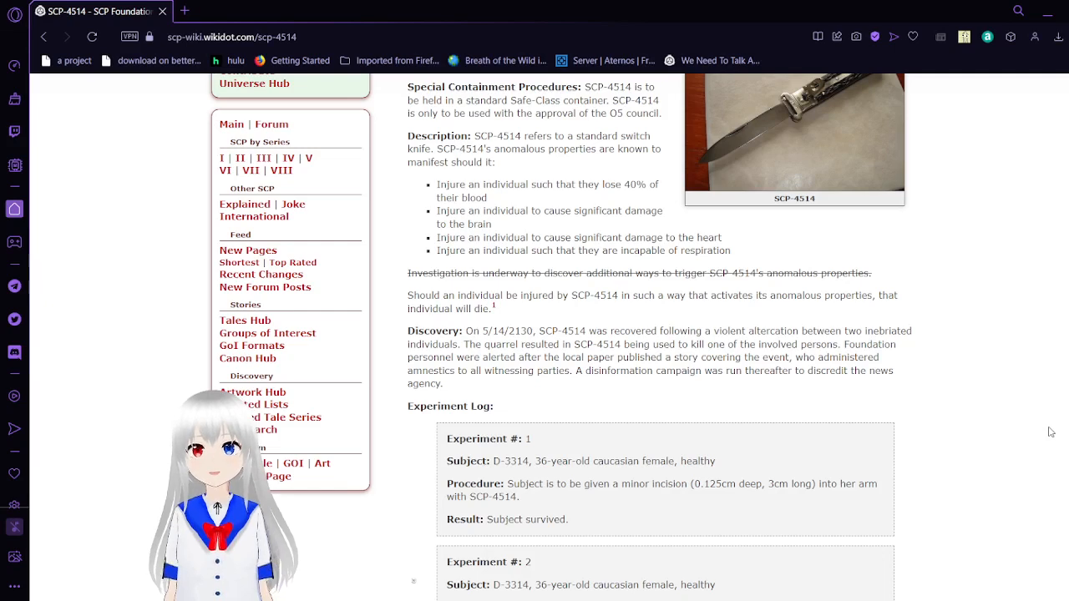
scroll(down, 3)
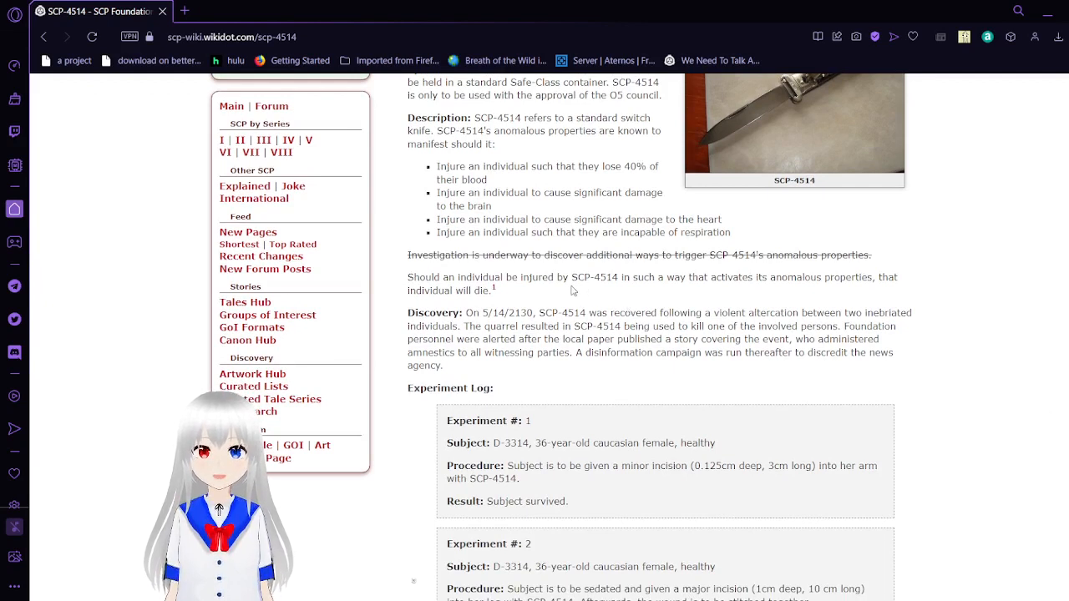
mouse_move(495, 288)
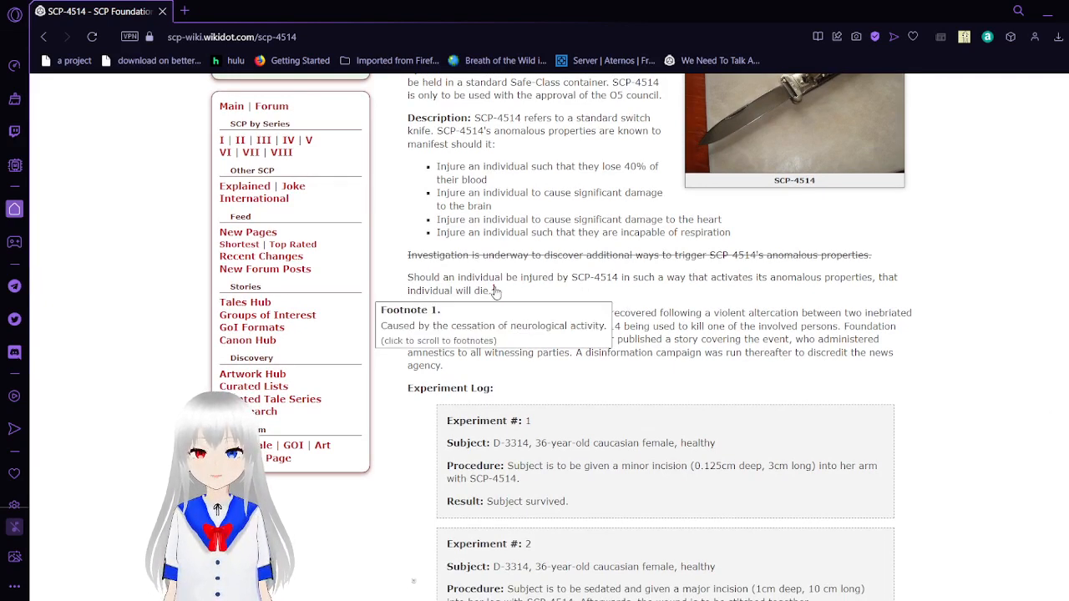
mouse_move(964, 425)
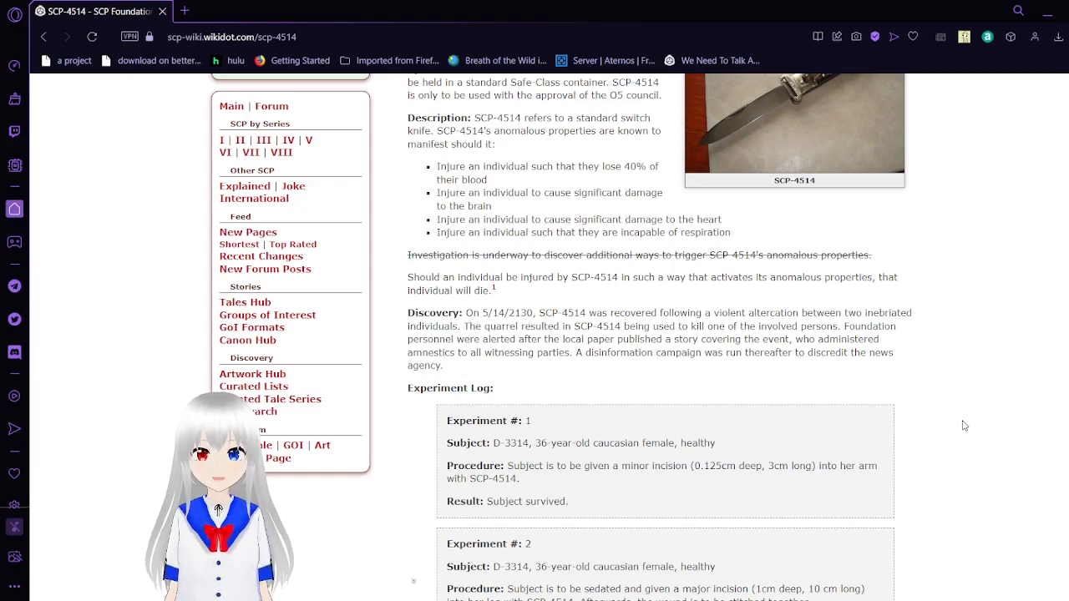
scroll(up, 3)
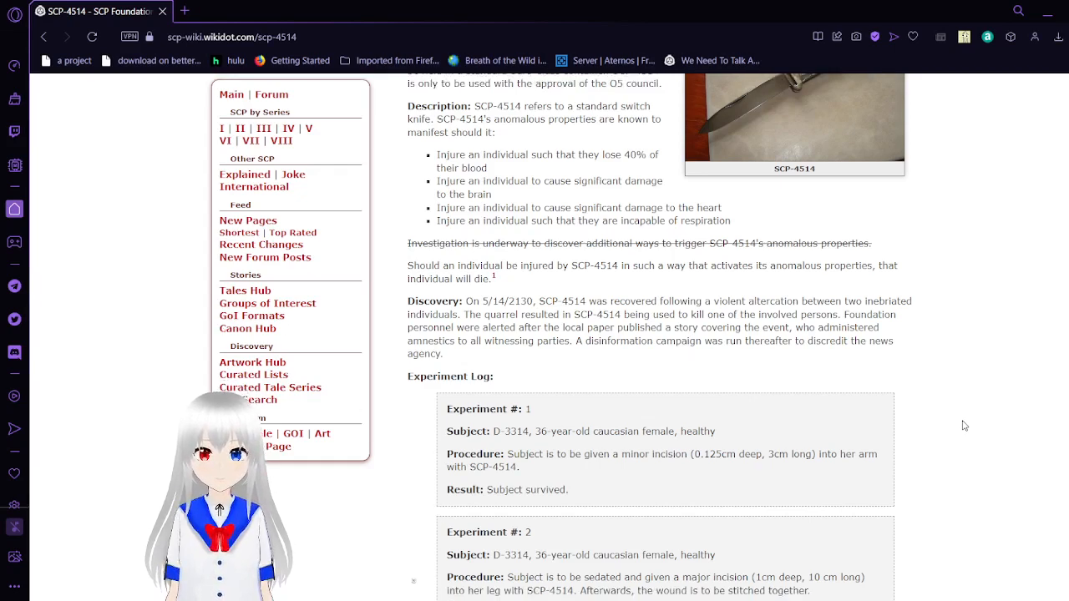
- Scroll through Experiments 3 and 4 down to Experiments 47 and 48 in the log
scroll(down, 3)
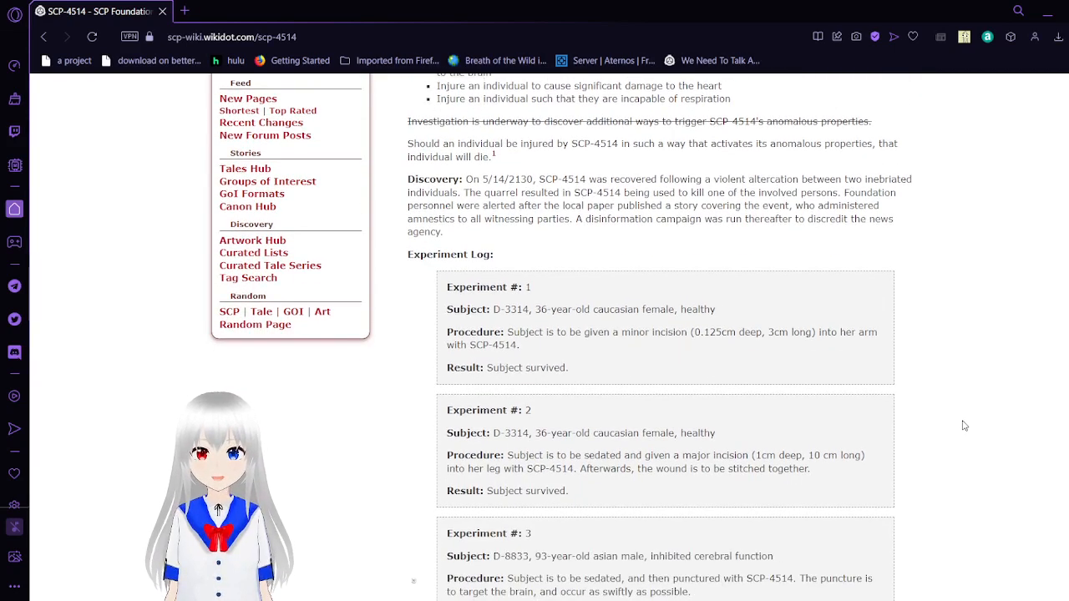
scroll(down, 3)
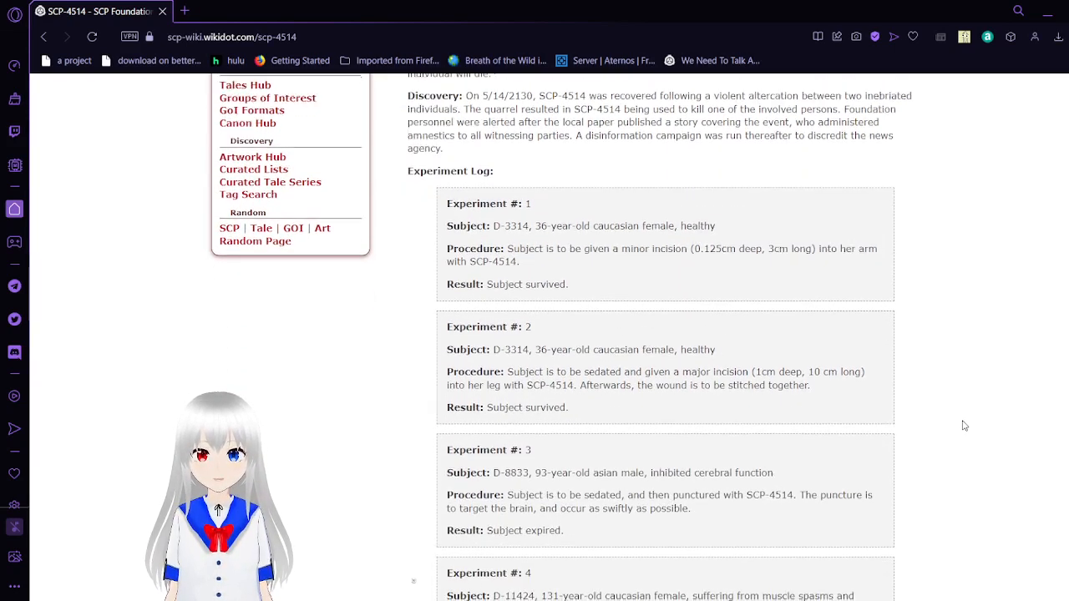
scroll(up, 3)
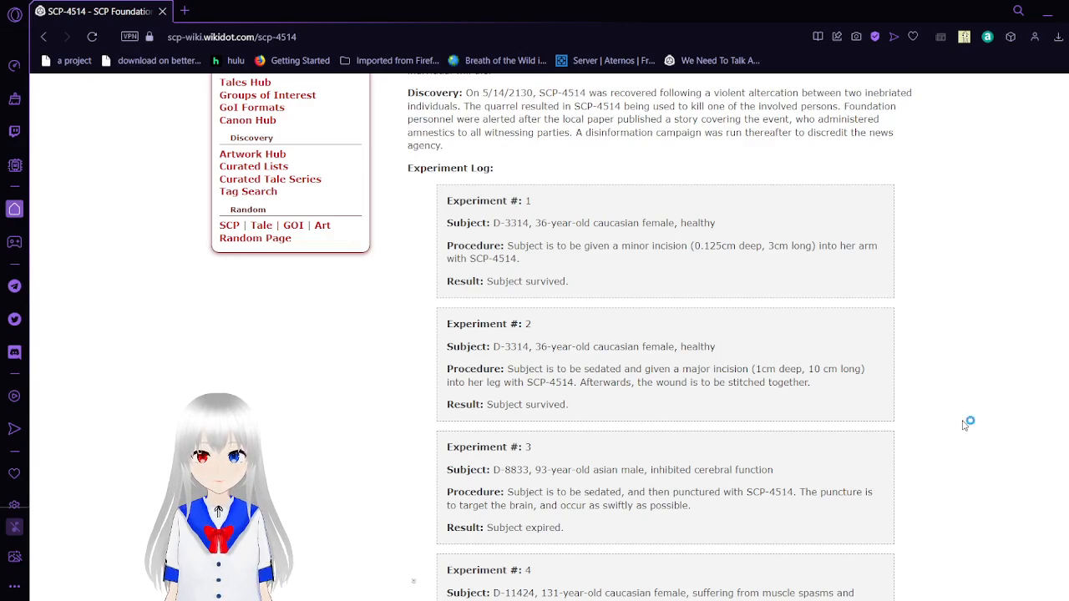
scroll(down, 3)
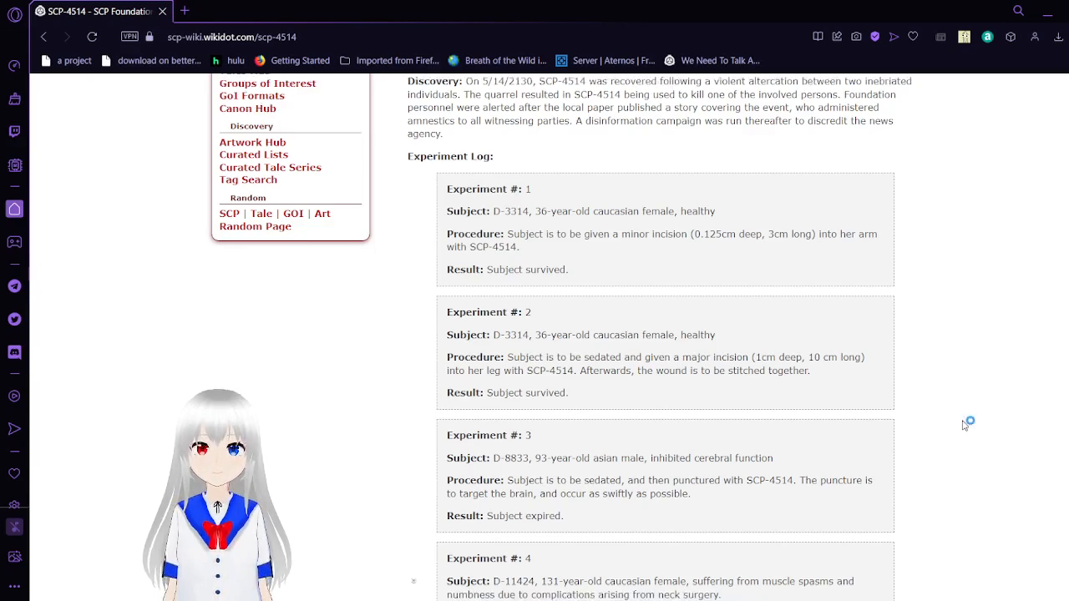
scroll(down, 3)
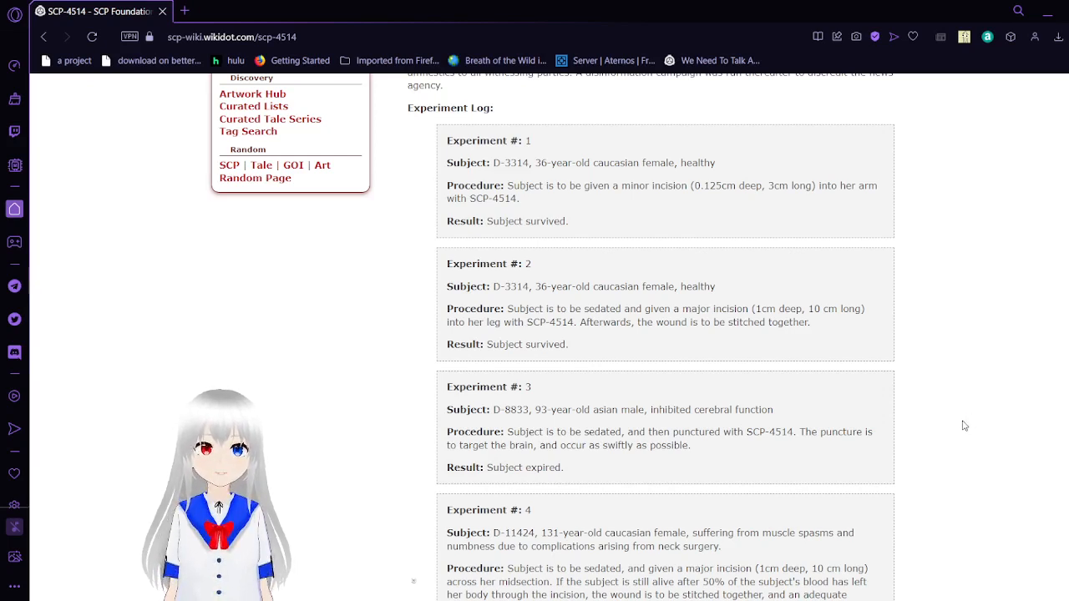
scroll(down, 3)
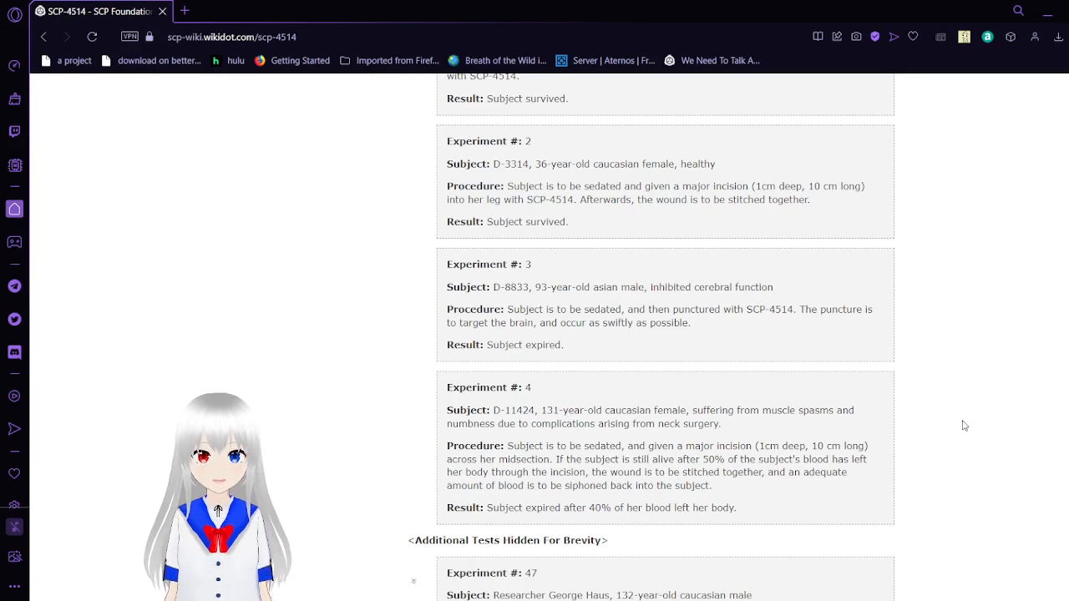
scroll(down, 3)
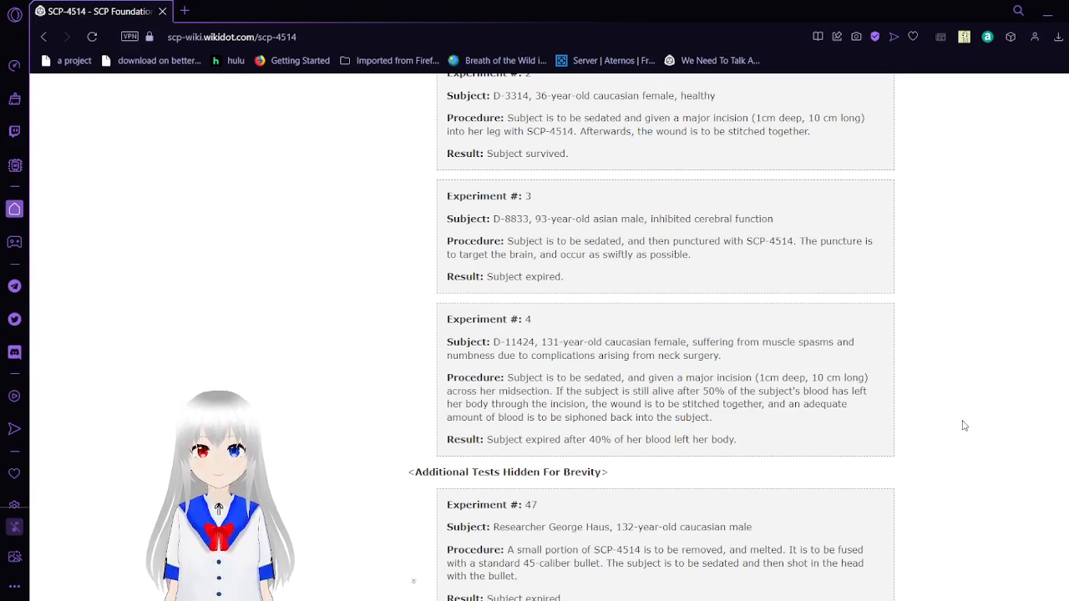
scroll(down, 3)
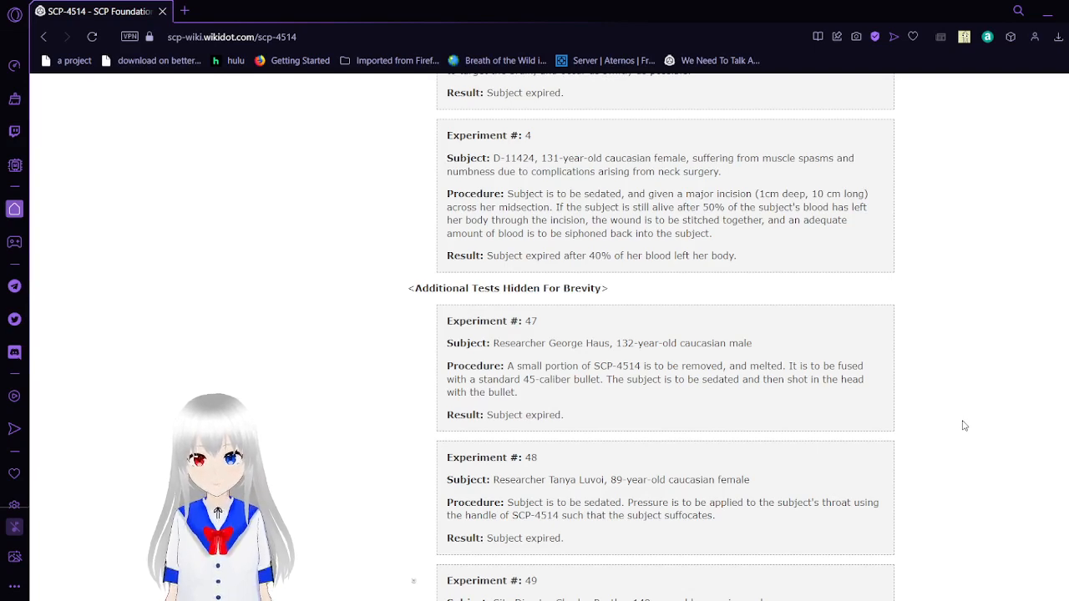
- Scroll past Experiment 49 to the 'You have (1) new message(s)' notice and Footnotes
scroll(down, 3)
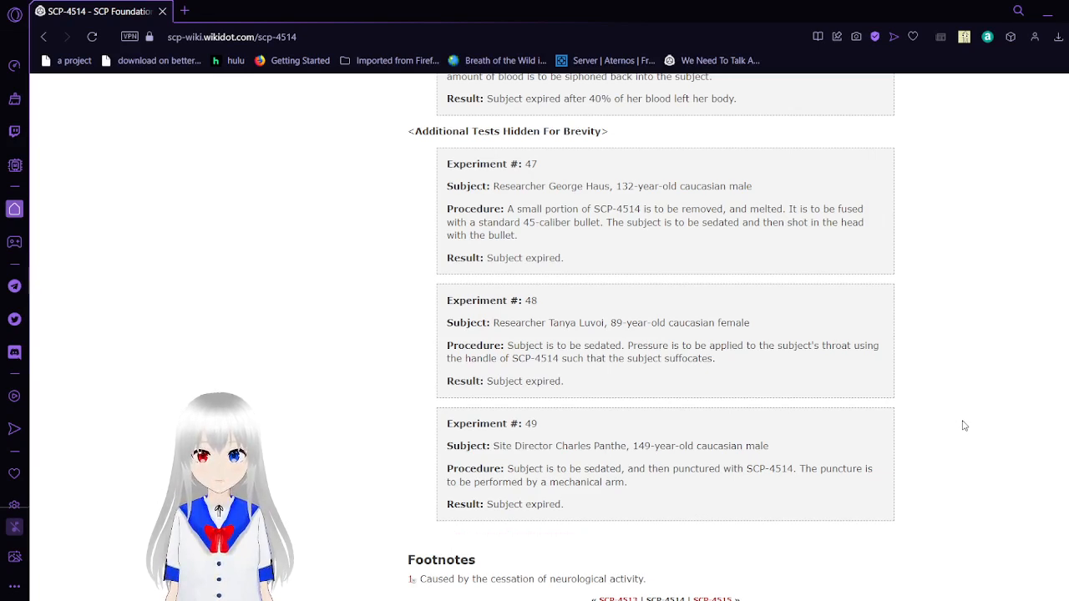
scroll(down, 3)
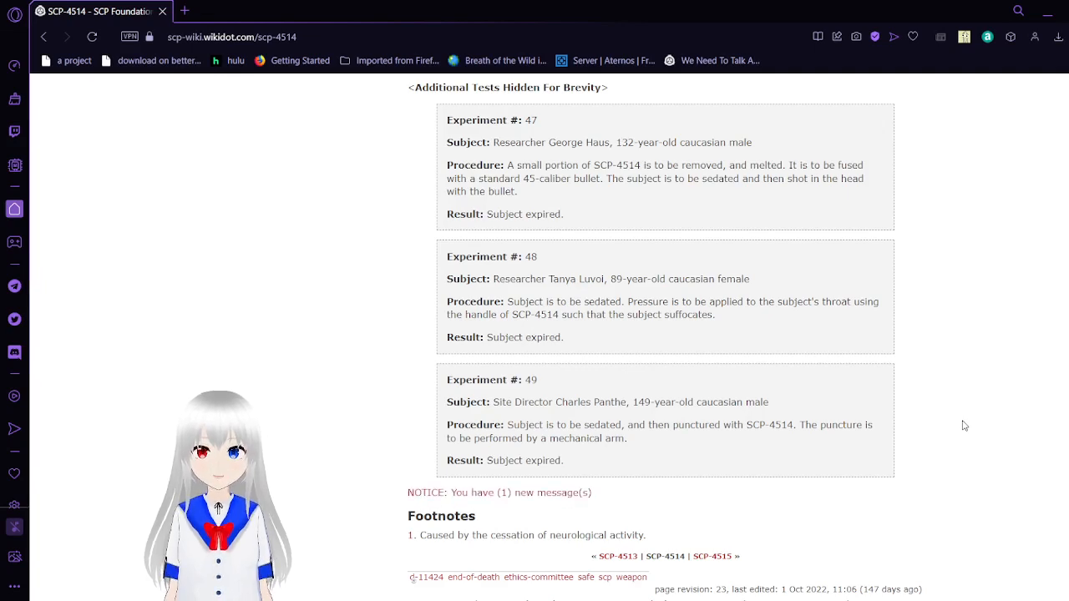
scroll(down, 3)
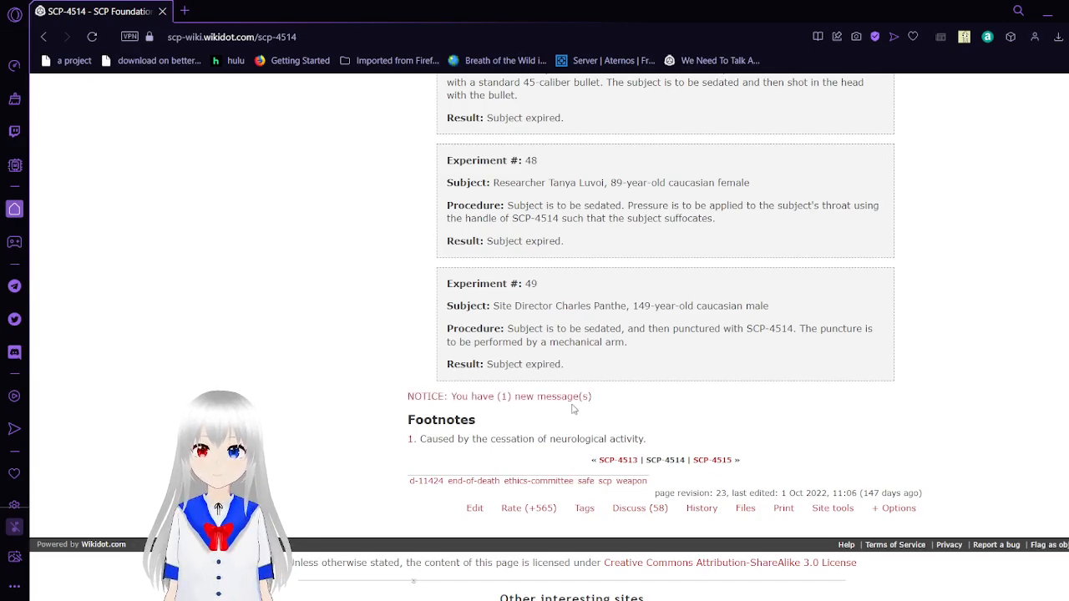
- Expand the new-message notice and scroll through the Ethics Committee's message to Dr. Young
click(500, 396)
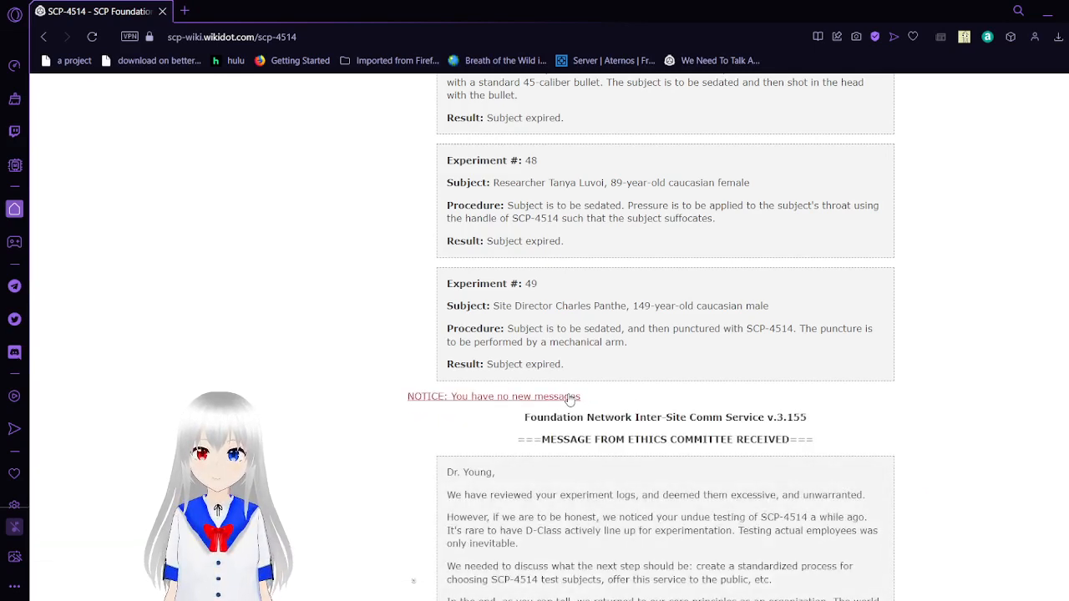
scroll(down, 3)
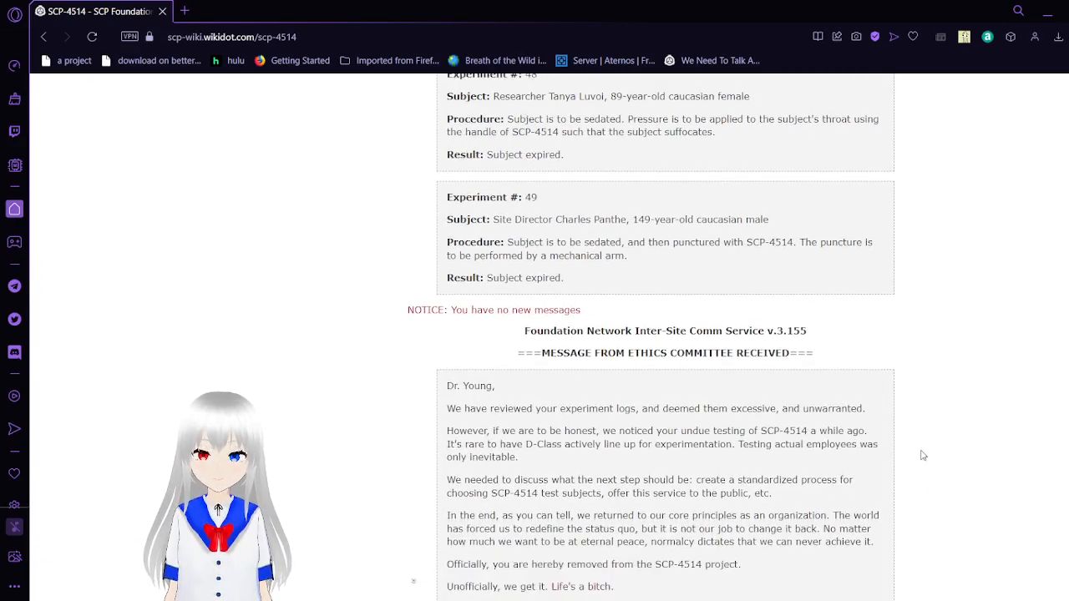
scroll(down, 3)
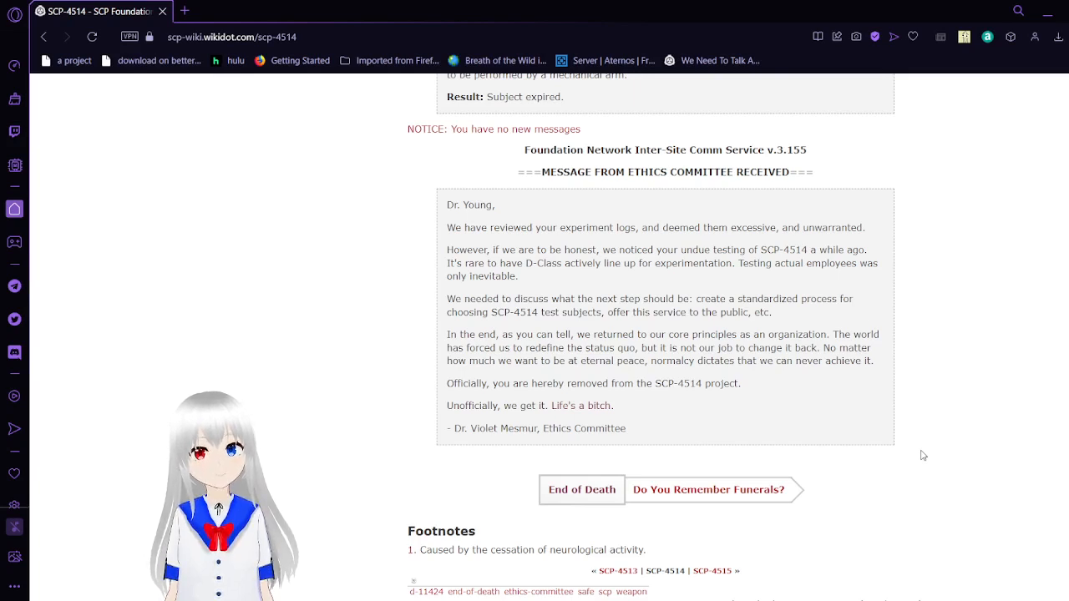
mouse_move(900, 544)
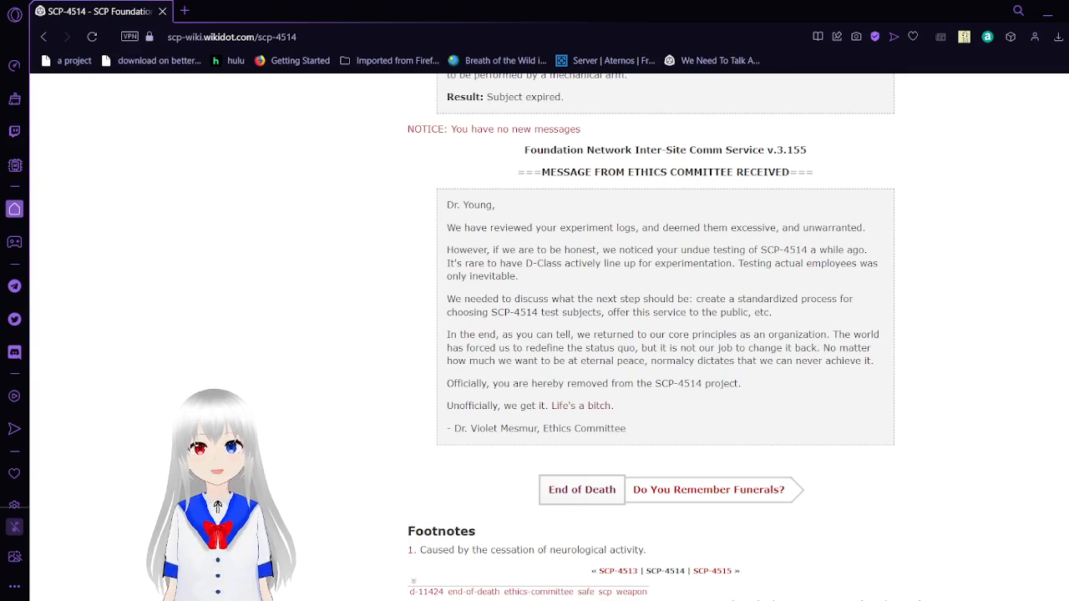
mouse_move(349, 451)
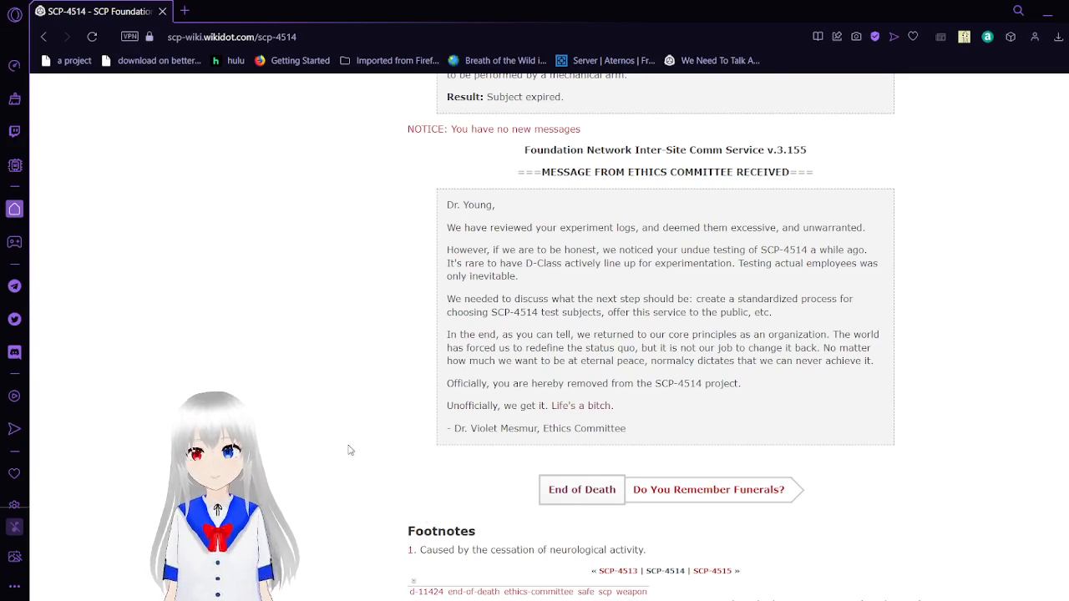